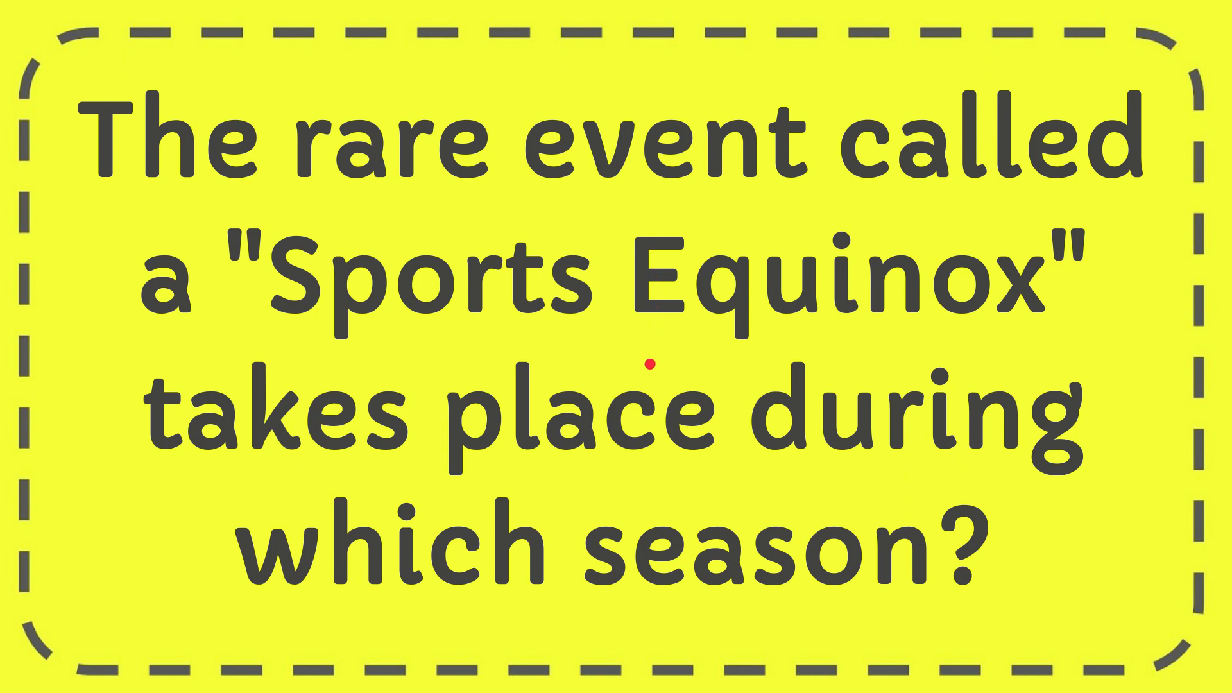
mouse_move(734, 554)
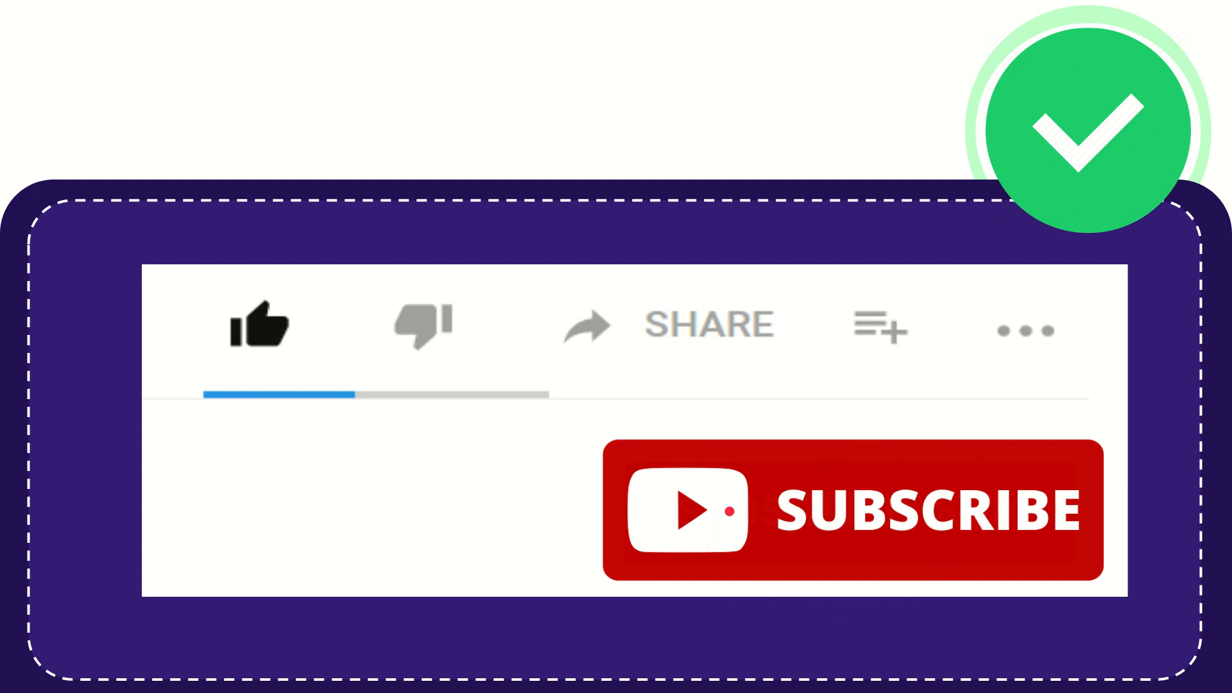
left_click(263, 325)
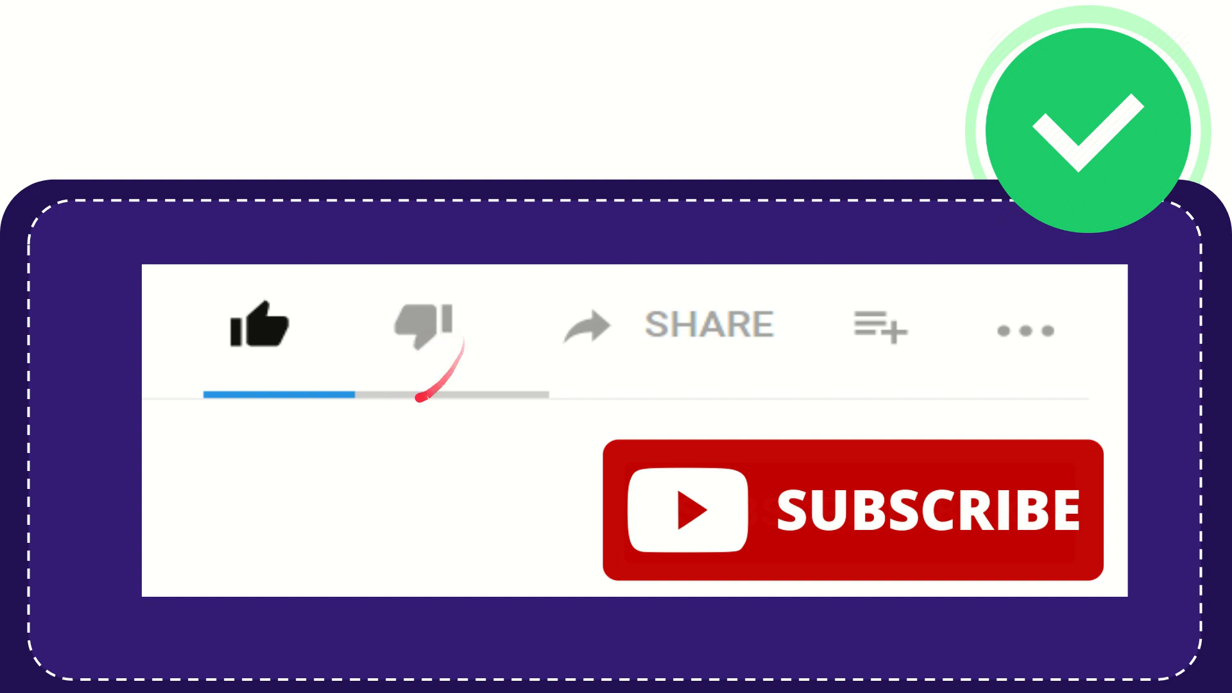
left_click(422, 324)
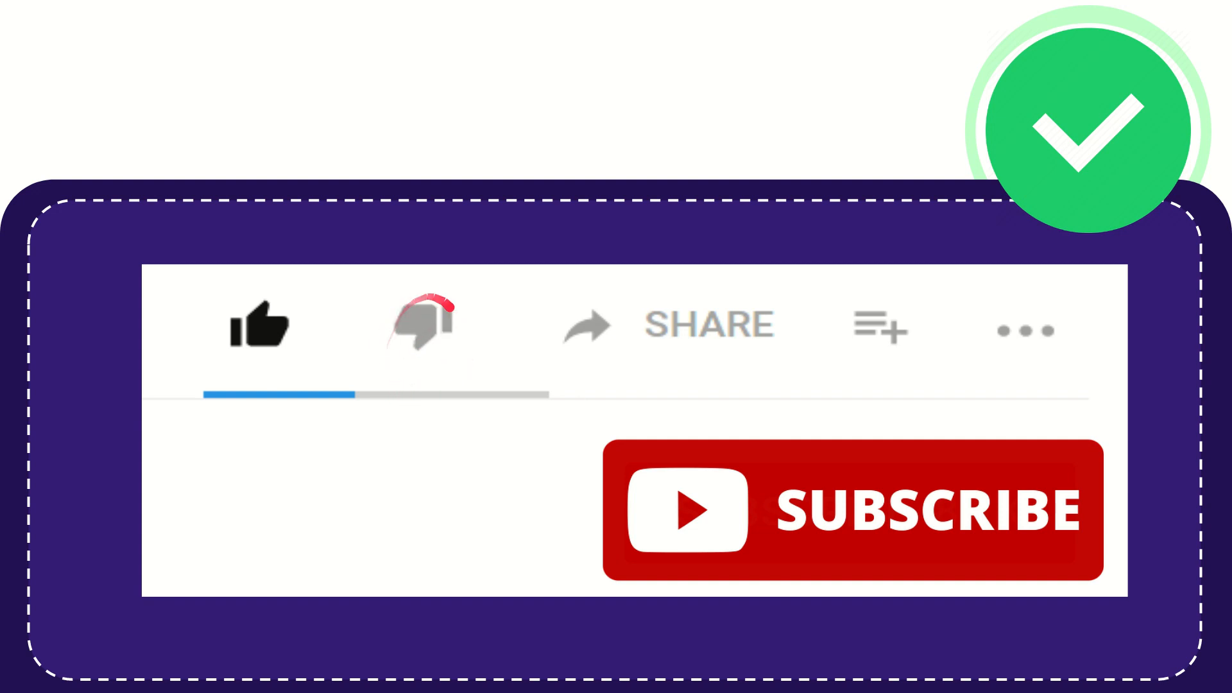
left_click(423, 326)
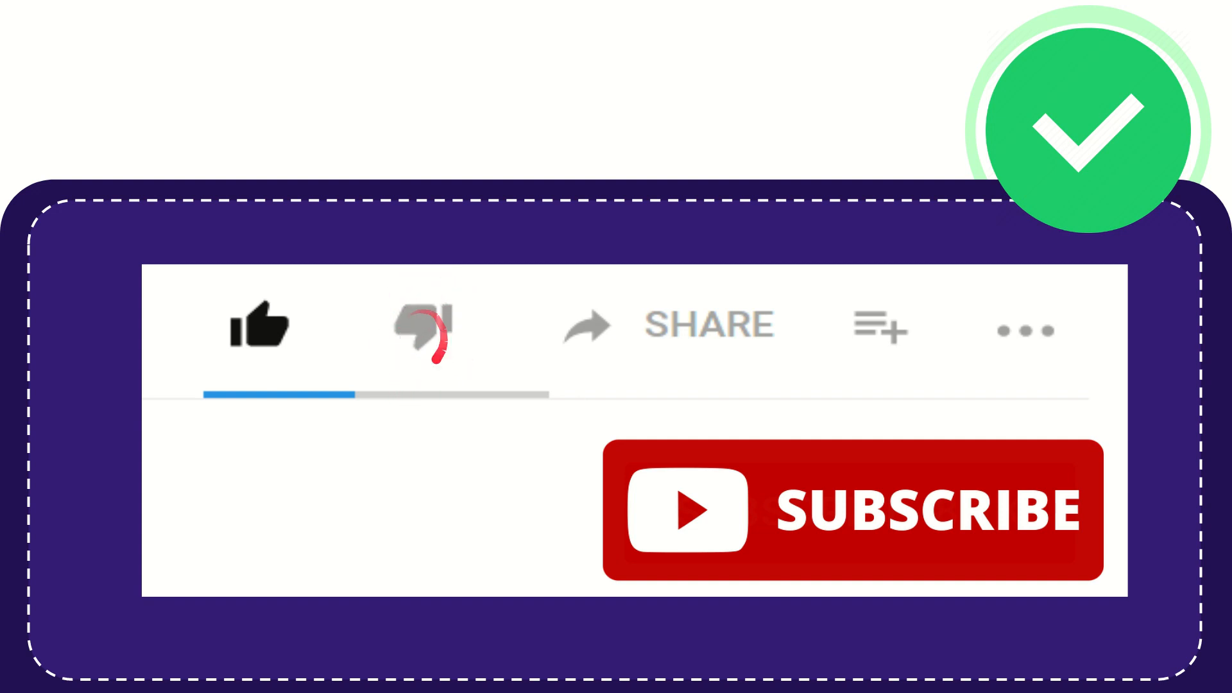